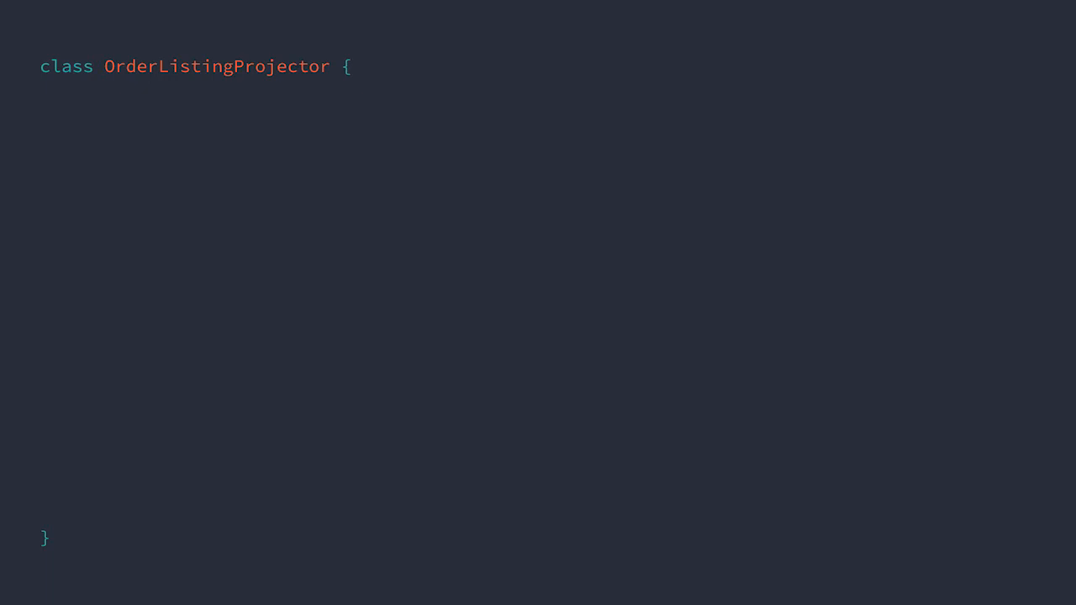
type("public function handle($event) {")
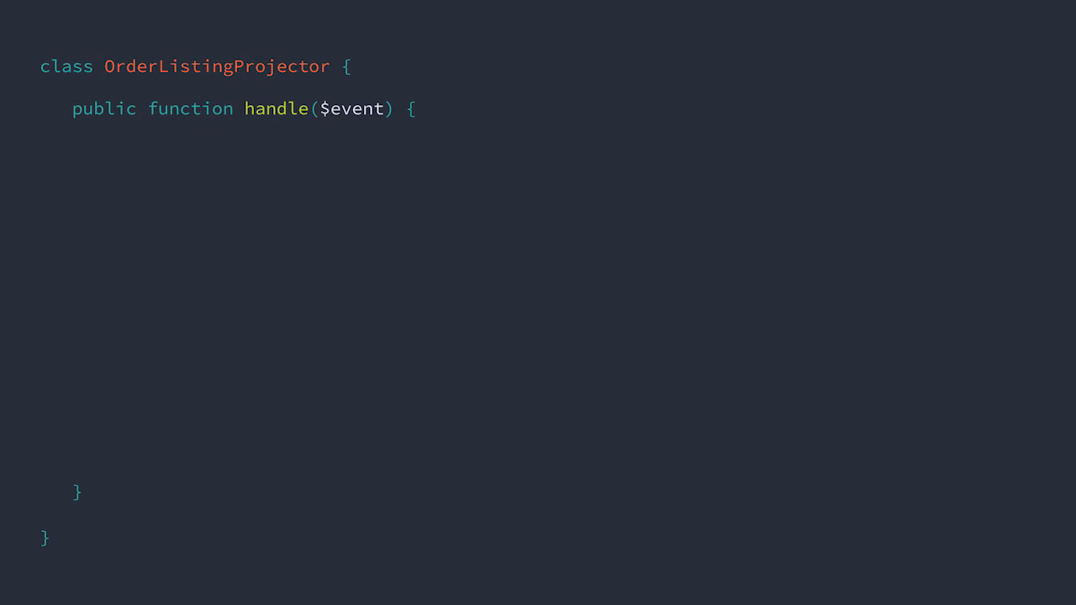